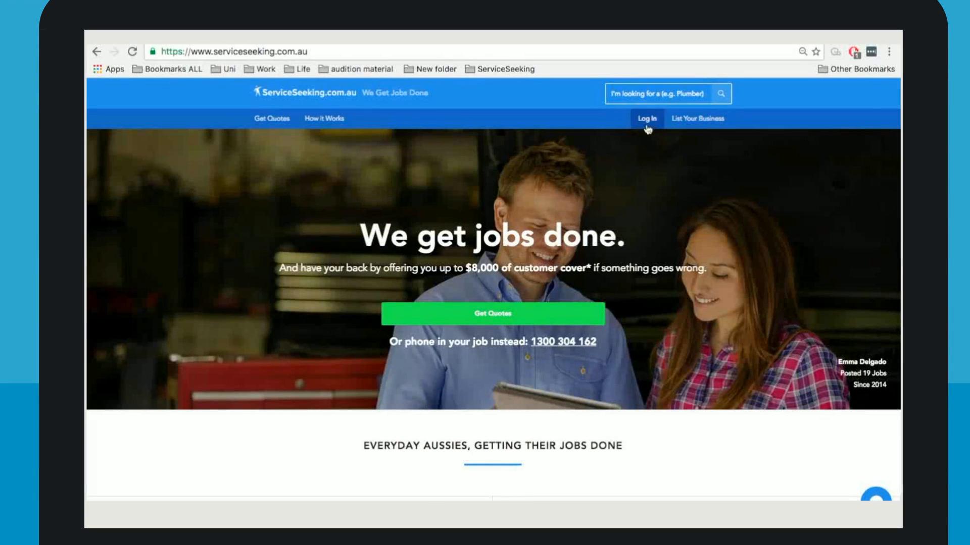
Log in to the business account with the saved credentials to reach the leads dashboard.
left_click(645, 118)
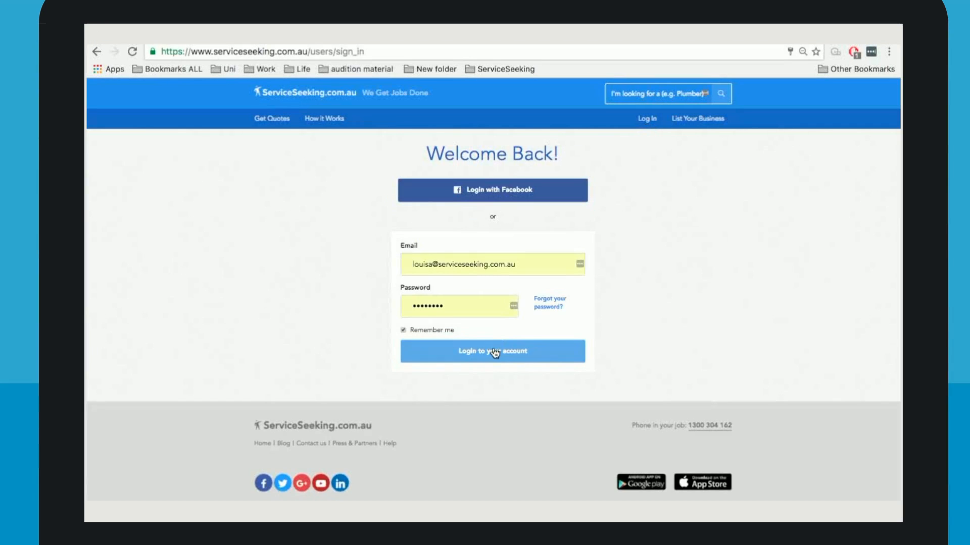
left_click(491, 351)
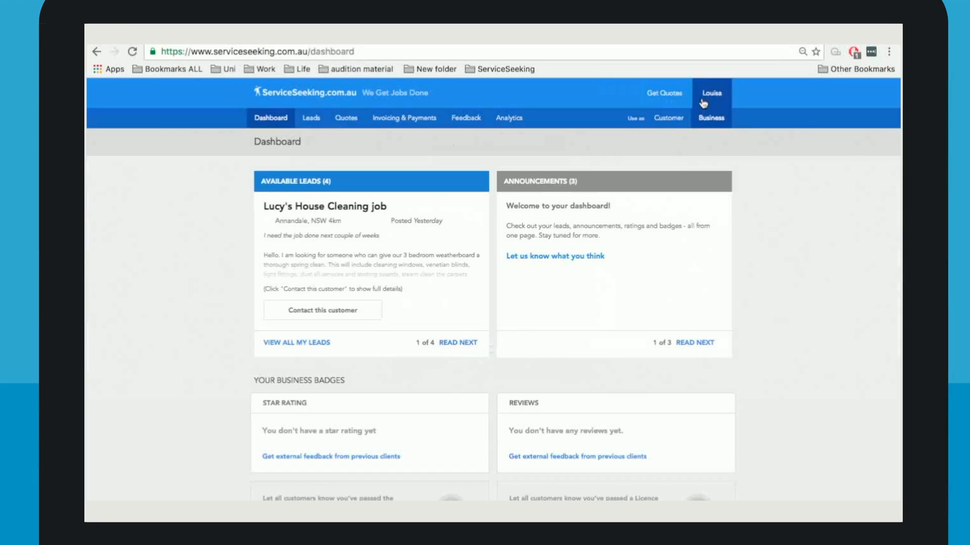
Open the account Settings page and review the membership, details, password and communication sections.
left_click(709, 94)
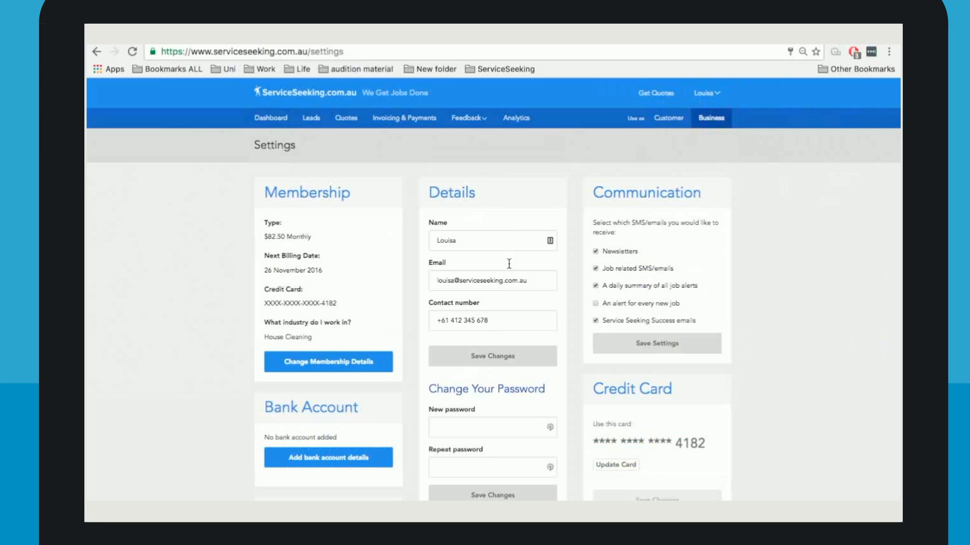
mouse_move(503, 309)
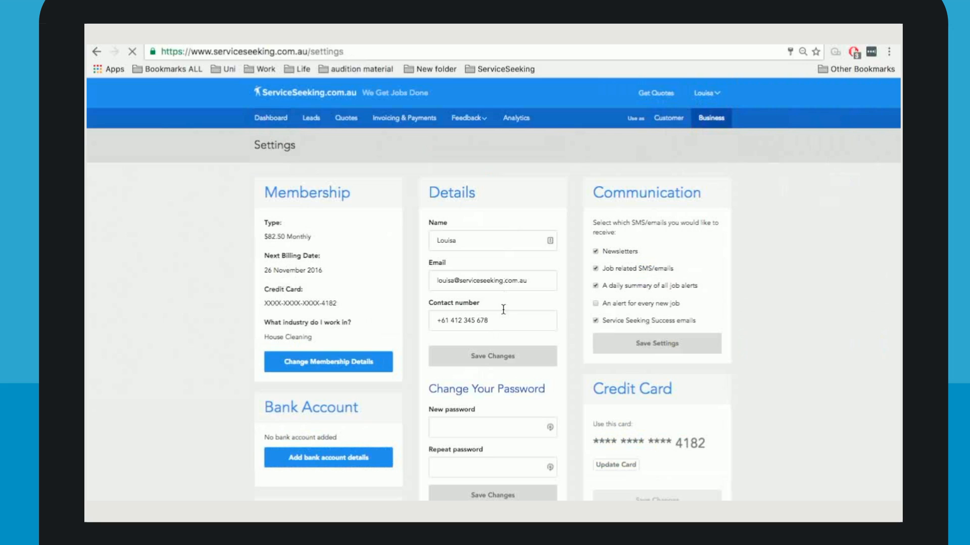
scroll("down", 3)
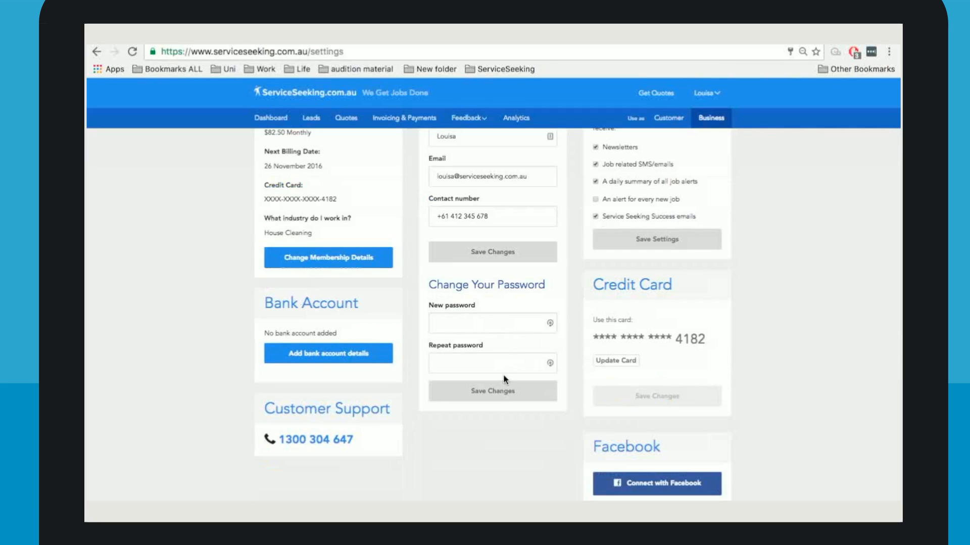
mouse_move(643, 330)
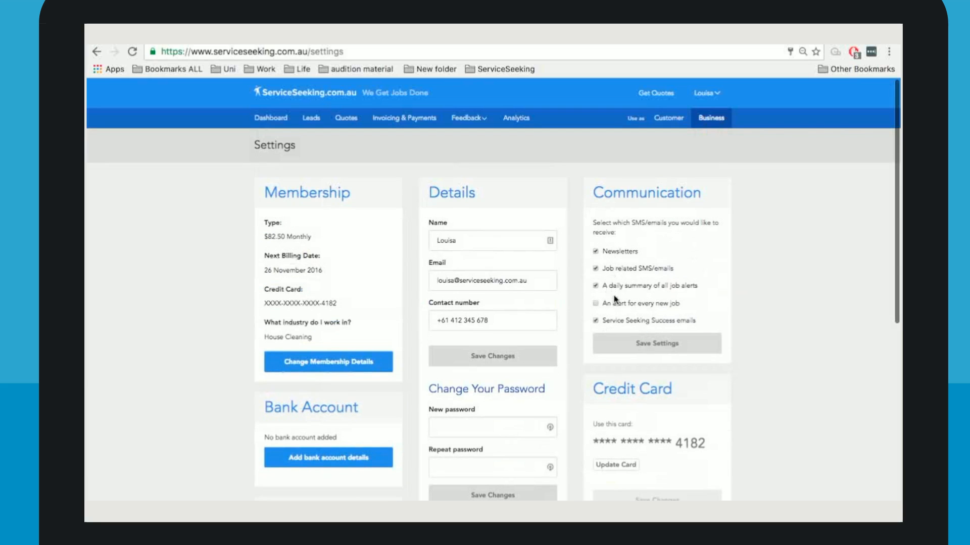
Enable 'An alert for every new job' and save the communication preferences.
left_click(596, 304)
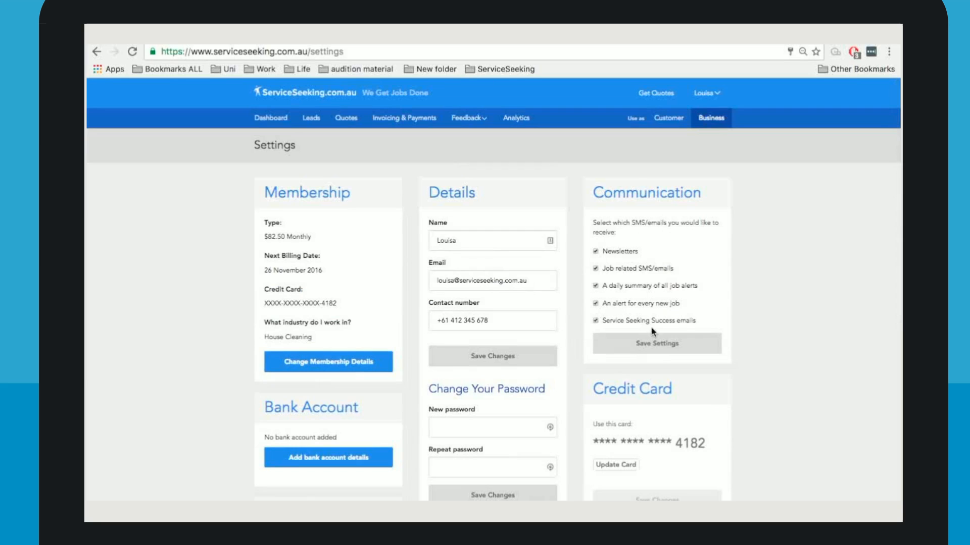
left_click(656, 344)
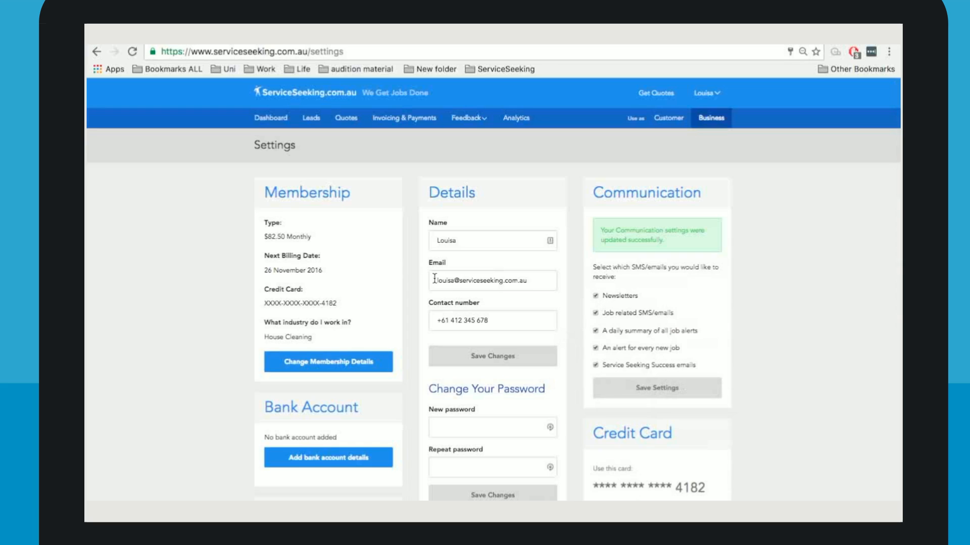
mouse_move(410, 267)
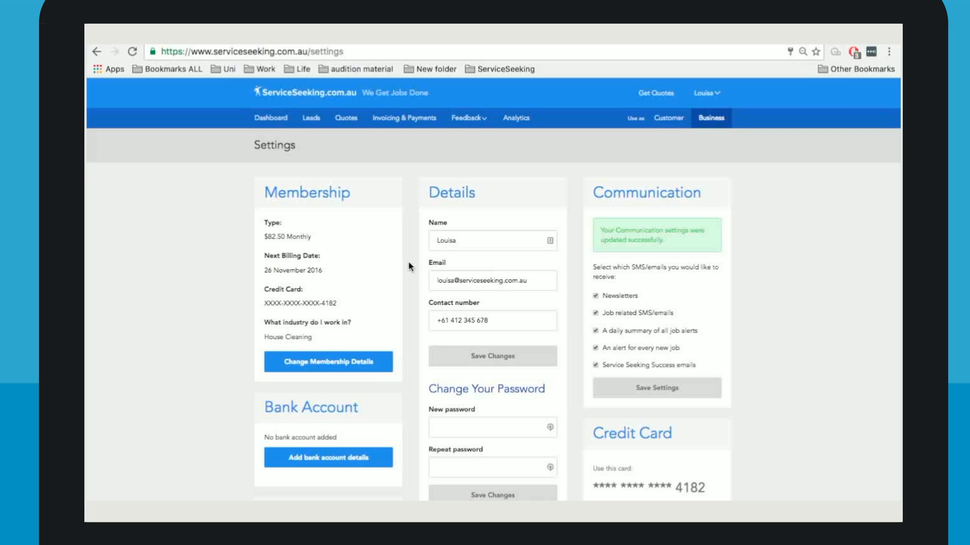
scroll("down", 3)
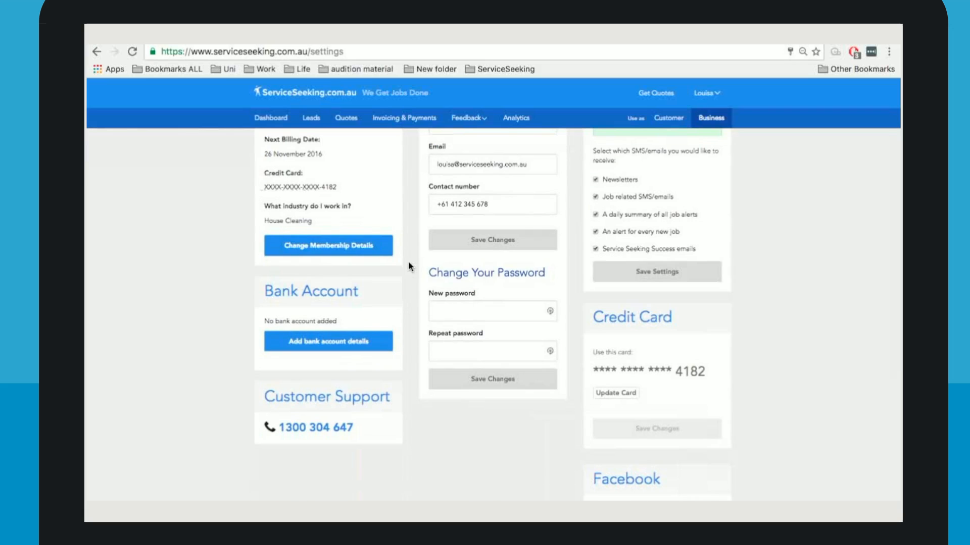
mouse_move(327, 351)
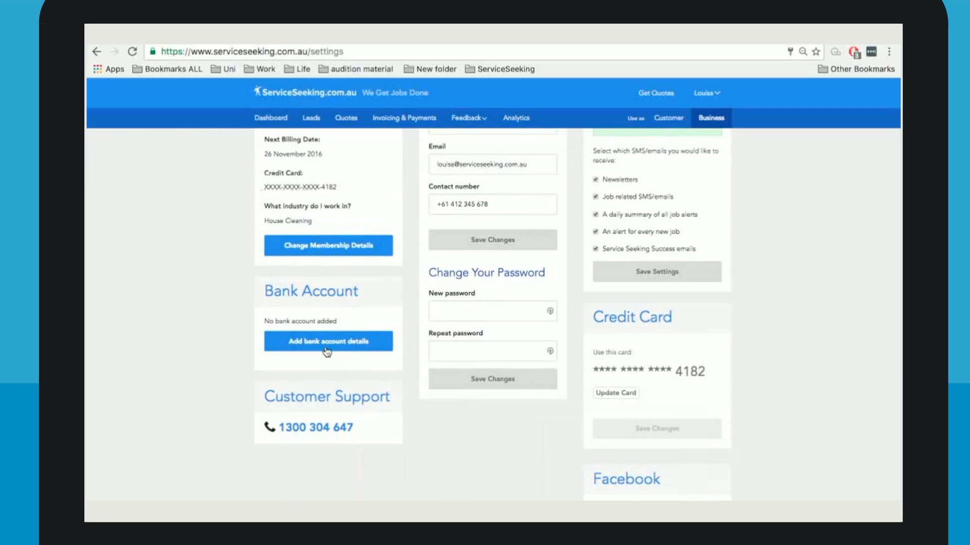
left_click(328, 341)
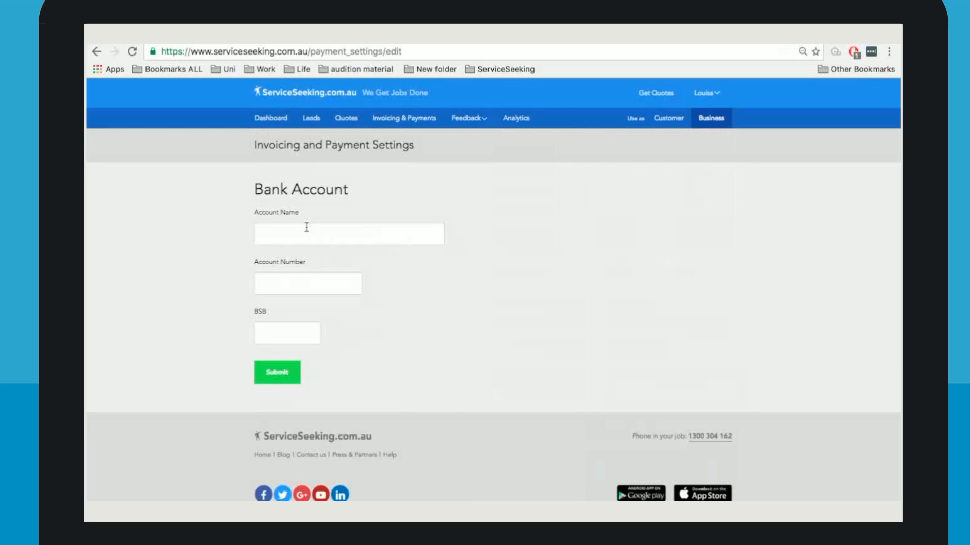
mouse_move(300, 341)
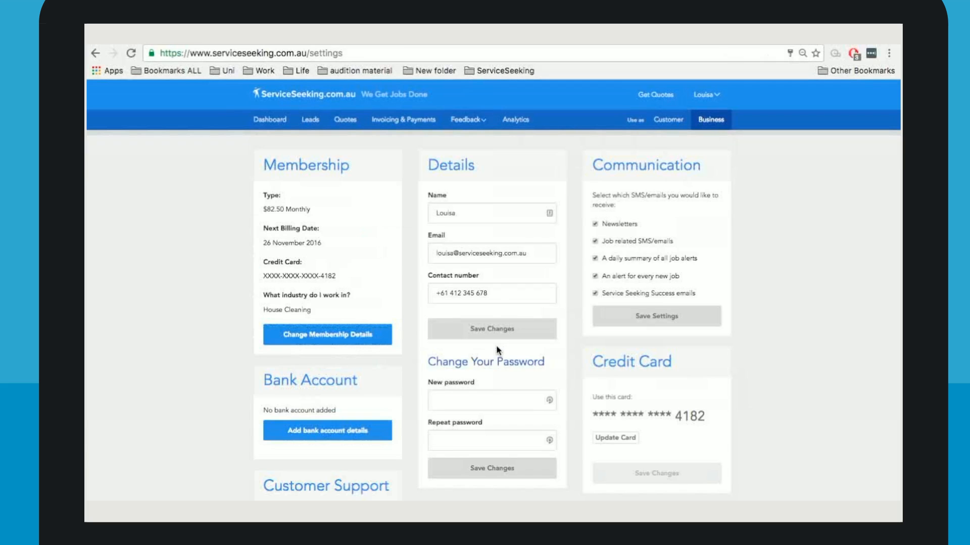
mouse_move(500, 423)
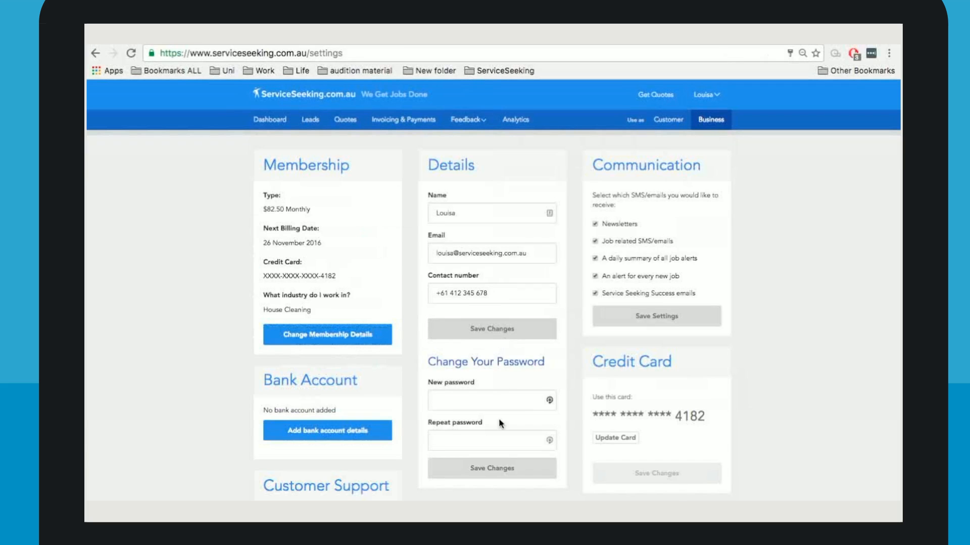